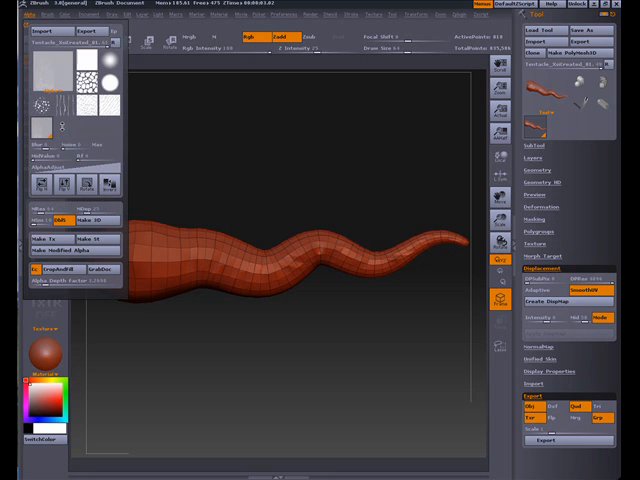
{"action": "mouse_move", "coordinate": [47, 68]}
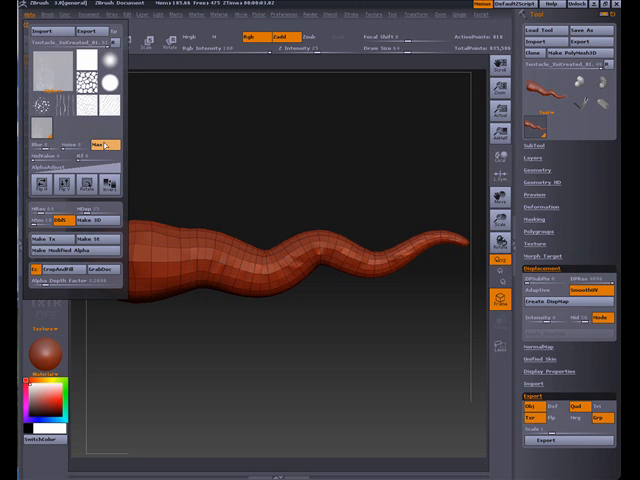
Step: Turn on Max in the Alpha palette to maximise the alpha's value range
{"action": "left_click", "coordinate": [51, 70]}
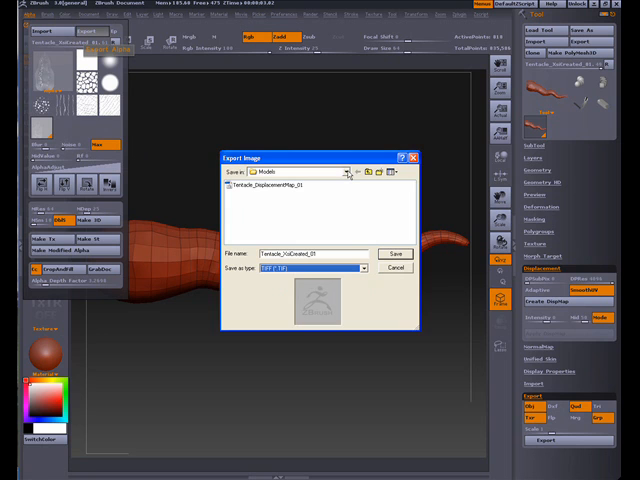
{"action": "mouse_move", "coordinate": [325, 265]}
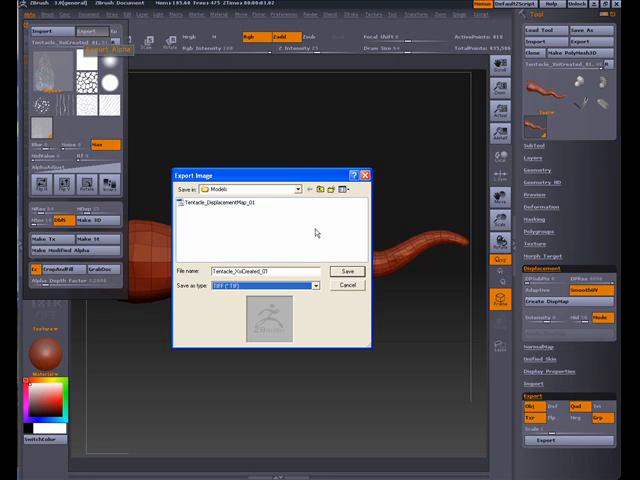
Step: Save the displacement map as TIFF over Tentacle_DisplacementMap_01 in Models
{"action": "left_click", "coordinate": [220, 206]}
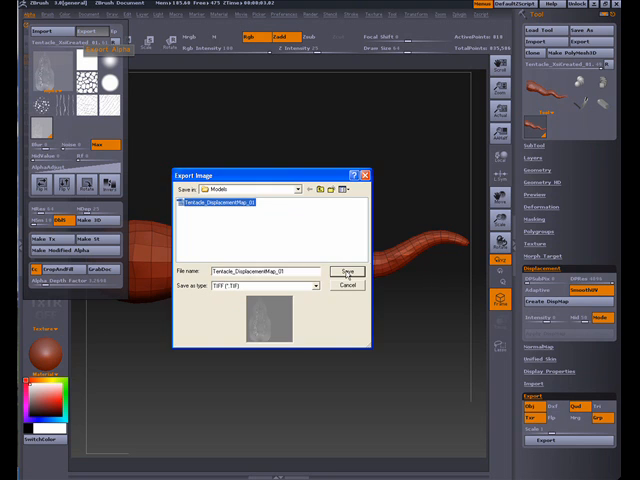
{"action": "left_click", "coordinate": [347, 271]}
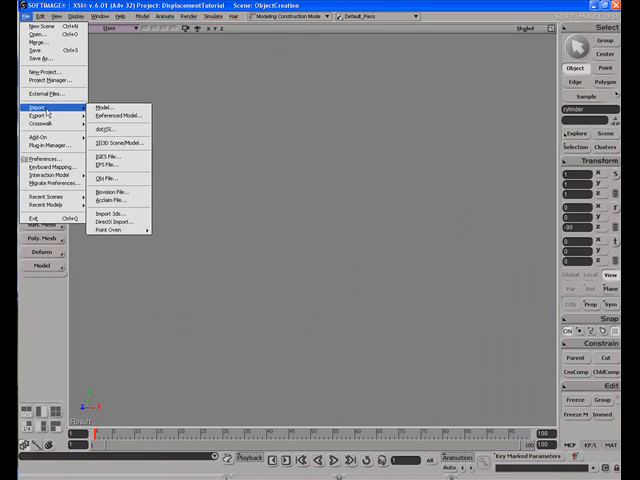
Step: Start an OBJ import of Tentacle_ZbrushCreated_01.OBJ from the Models folder
{"action": "left_click", "coordinate": [107, 178]}
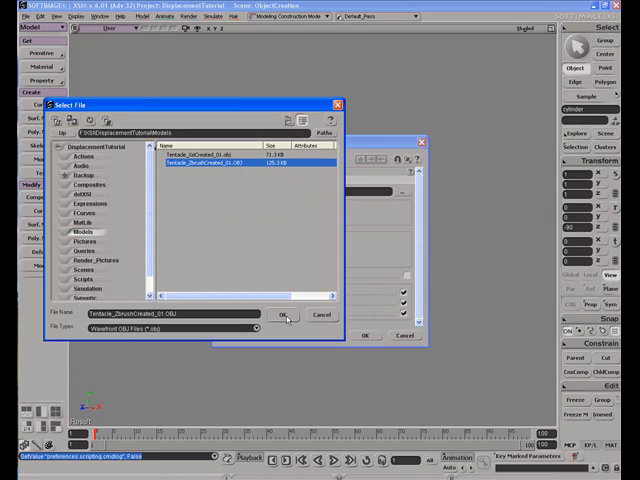
Step: Use Tentacle_DisplacementMap_01.tif as displacement image, depth 3.2898, view-dependent refinement on
{"action": "left_click", "coordinate": [288, 315]}
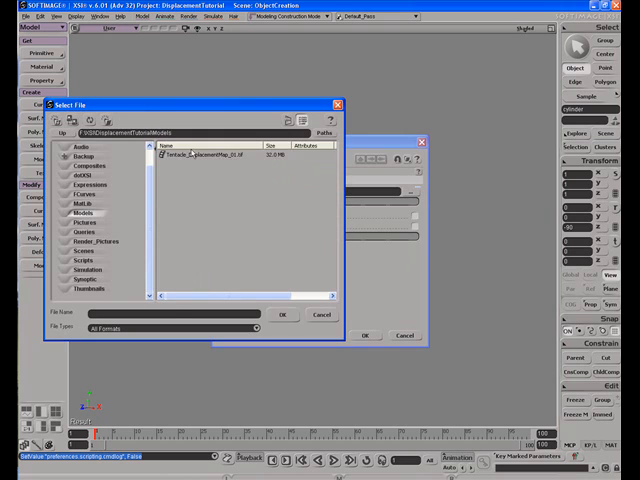
{"action": "left_click", "coordinate": [230, 158]}
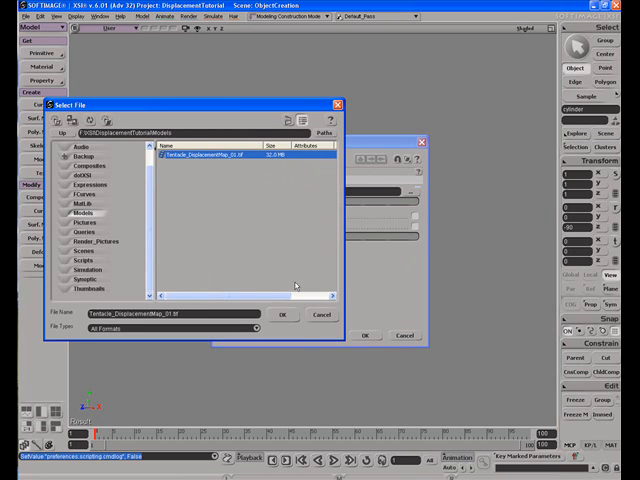
{"action": "left_click", "coordinate": [285, 315]}
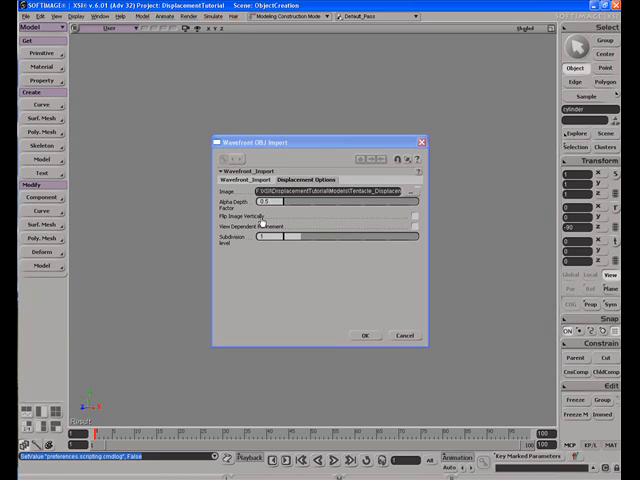
{"action": "left_click", "coordinate": [419, 217]}
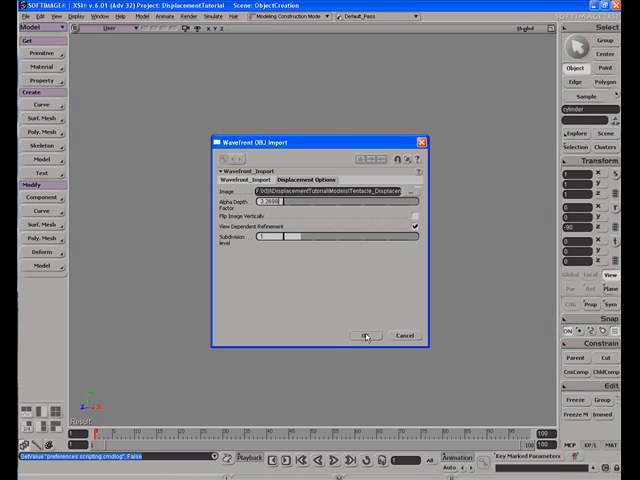
Step: Confirm the Wavefront OBJ import and close the displacement map's clip property editor
{"action": "left_click", "coordinate": [365, 335]}
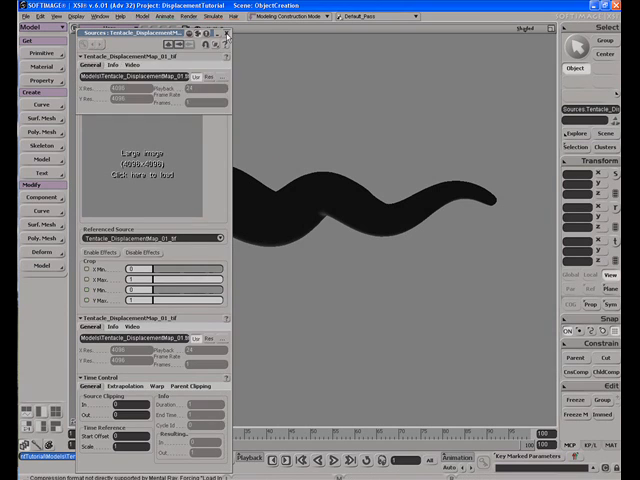
{"action": "left_click", "coordinate": [227, 33]}
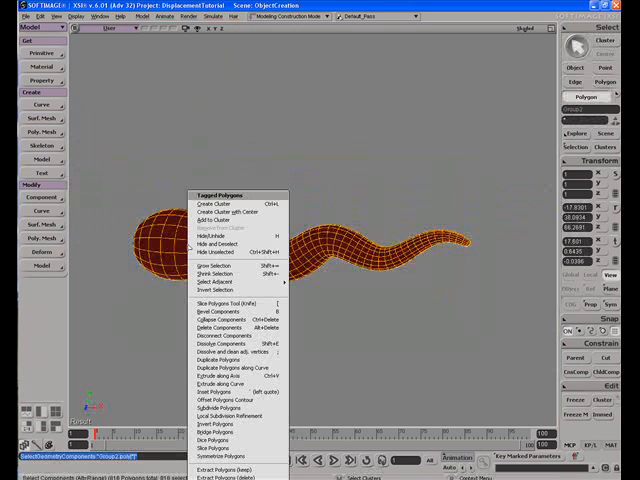
{"action": "mouse_move", "coordinate": [210, 427]}
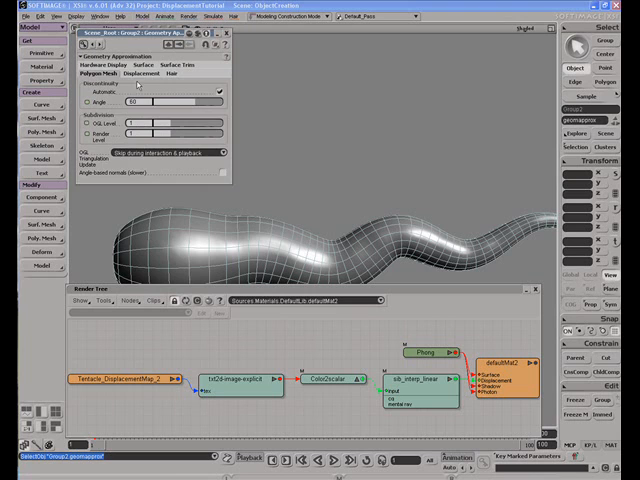
Step: Show Geometry Approximation's Displacement tab to set Fine with Max Displ 1.635
{"action": "left_click", "coordinate": [147, 74]}
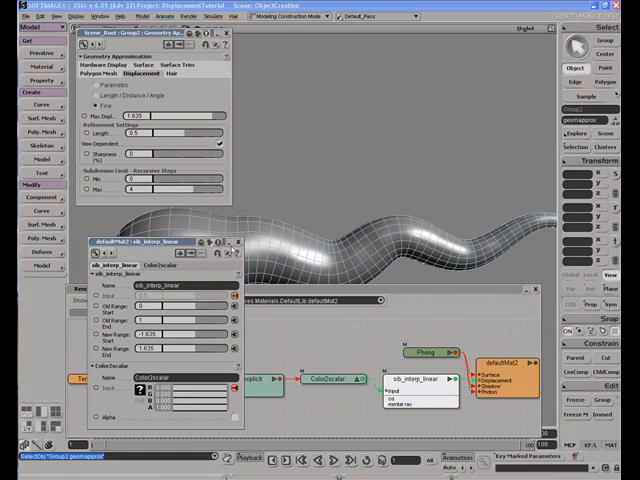
{"action": "mouse_move", "coordinate": [363, 198]}
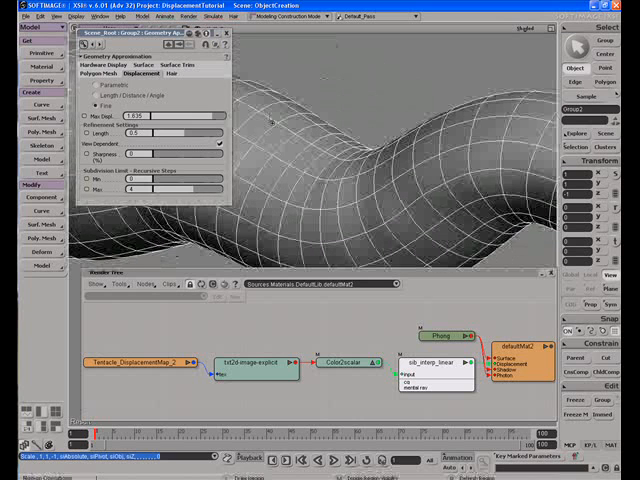
Step: Draw a render region over part of the zoomed-in tentacle surface
{"action": "left_click_drag", "start_coordinate": [255, 95], "coordinate": [350, 218]}
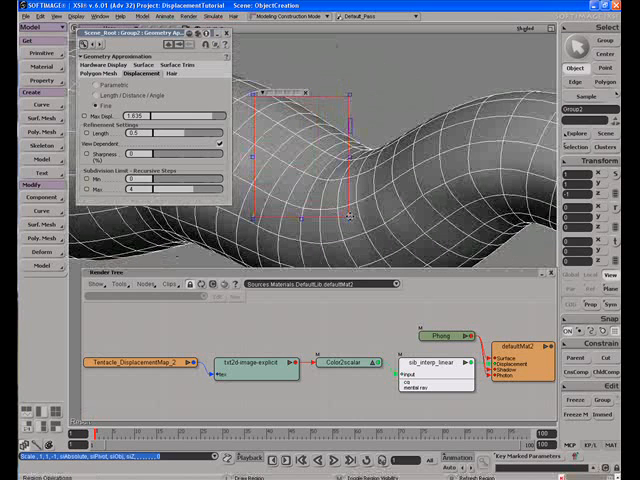